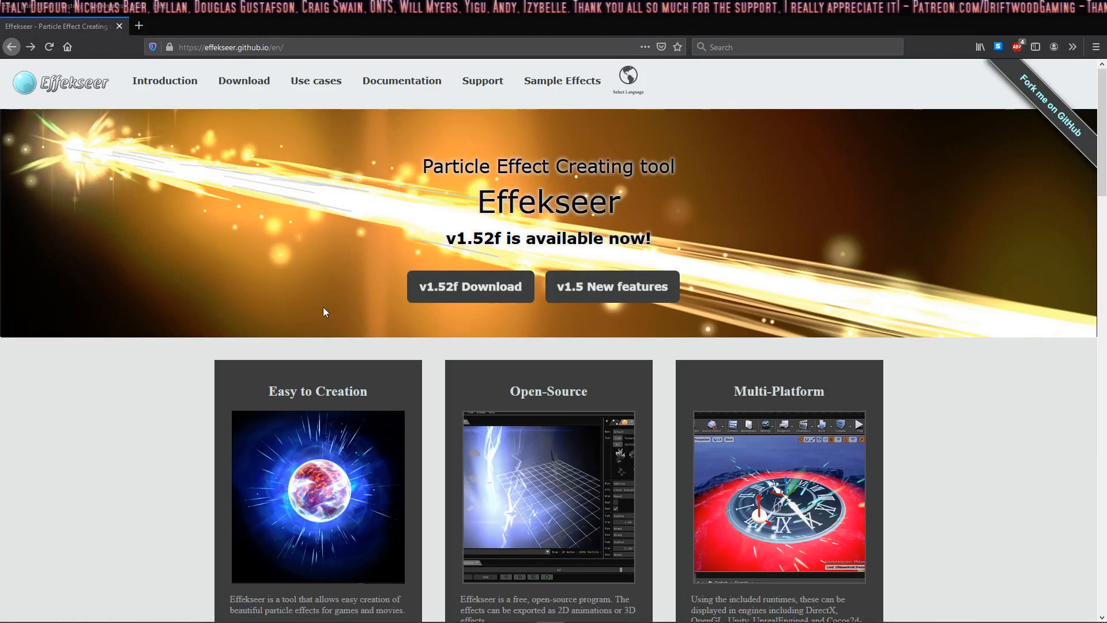
mouse_move(312, 280)
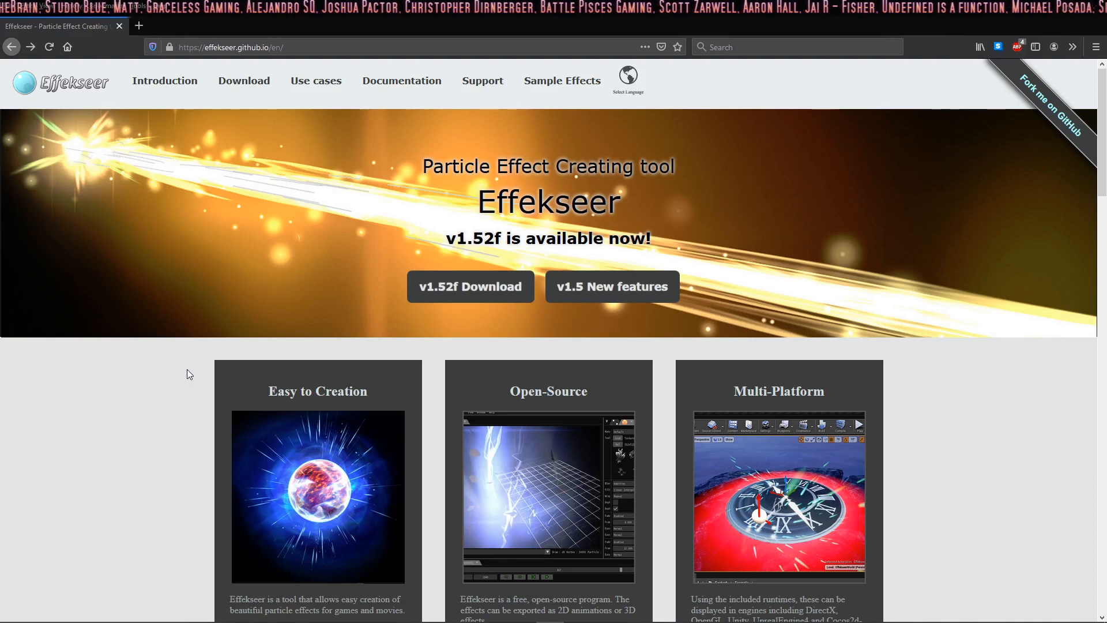
mouse_move(314, 231)
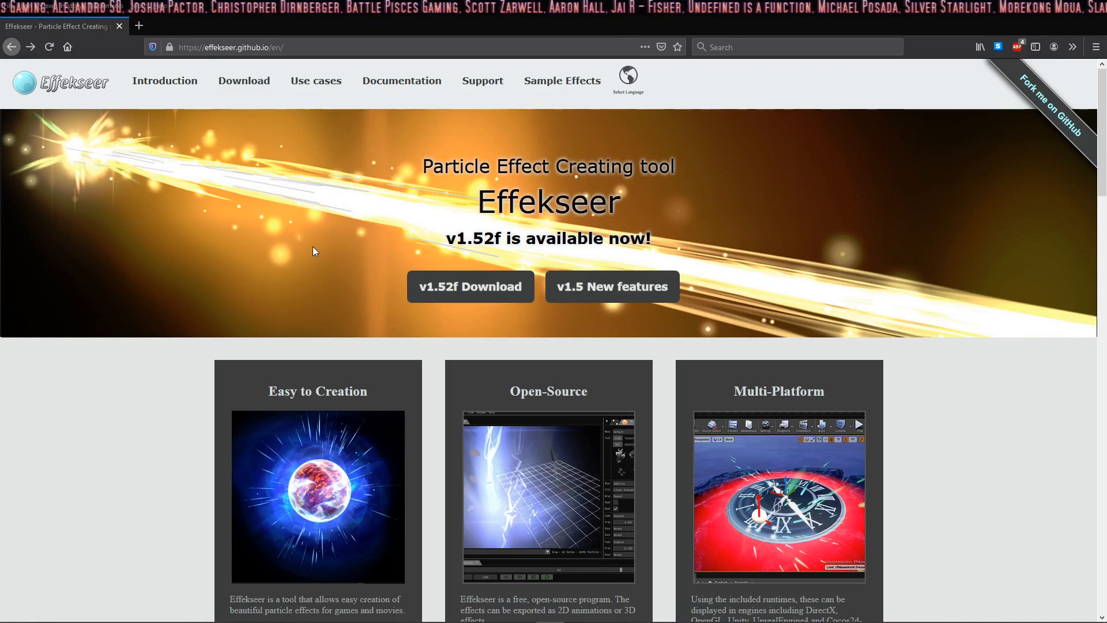
mouse_move(227, 151)
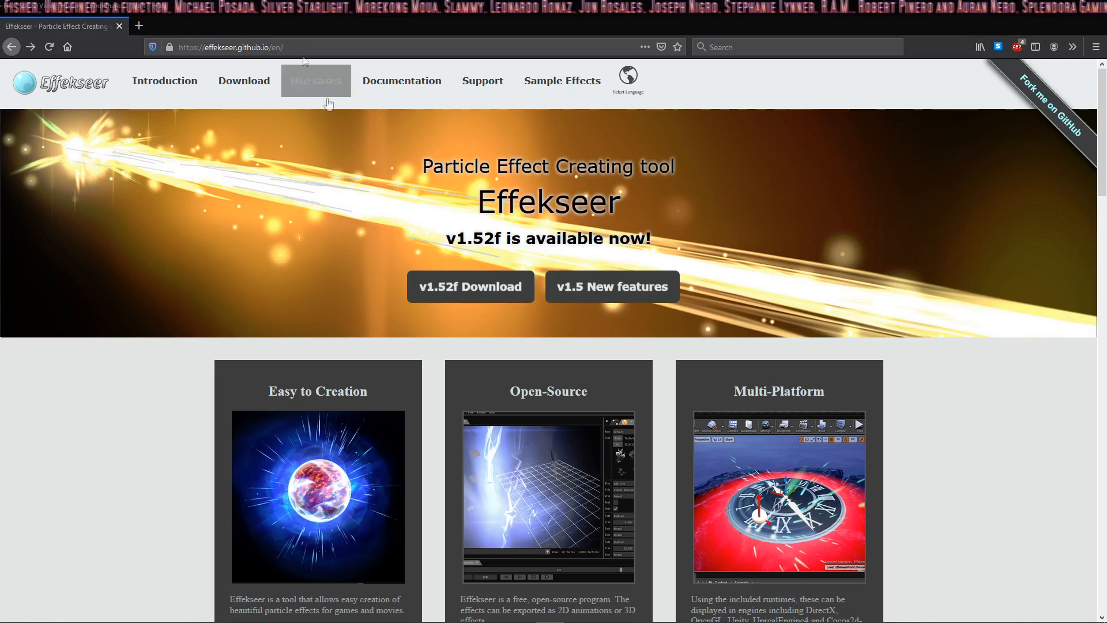
mouse_move(245, 81)
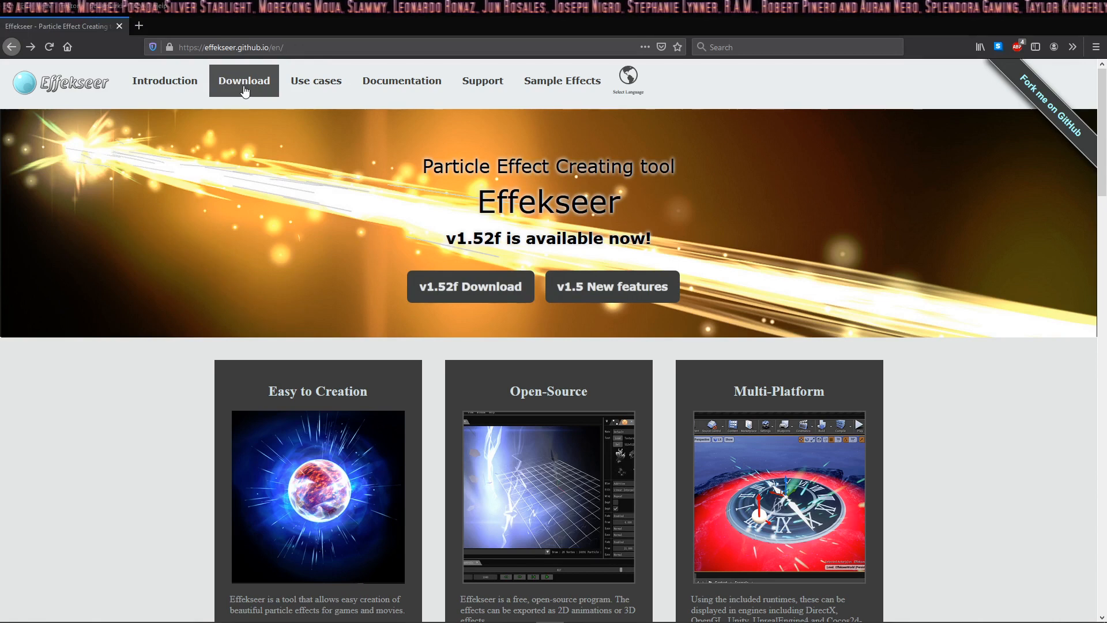
- Go from Documentation to the English Effekseer Help and open its Tutorial section
left_click(401, 81)
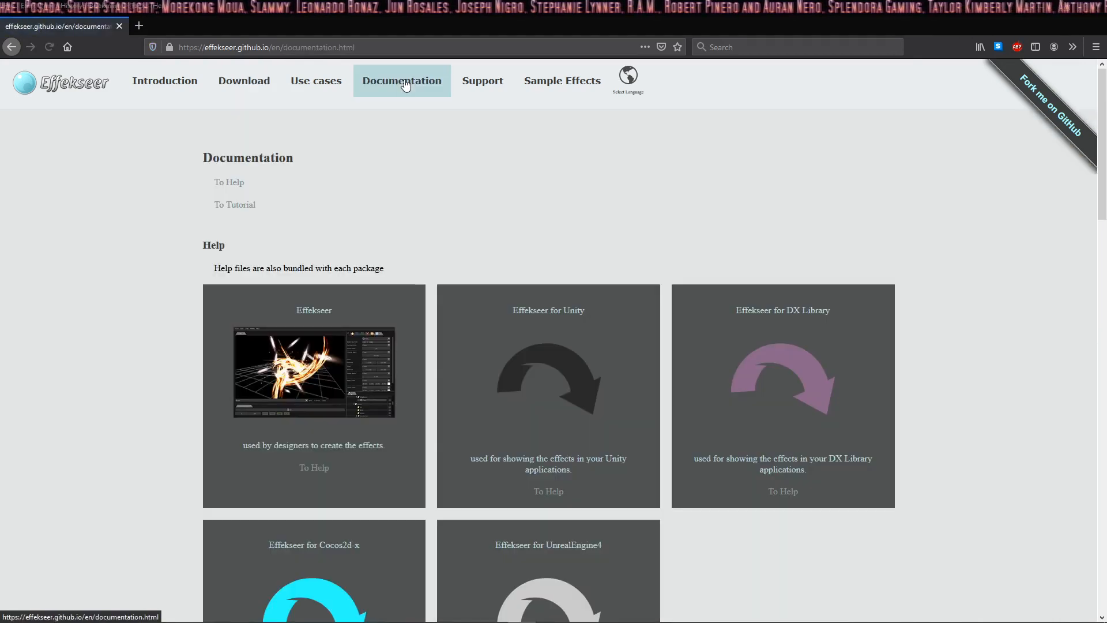
left_click(229, 182)
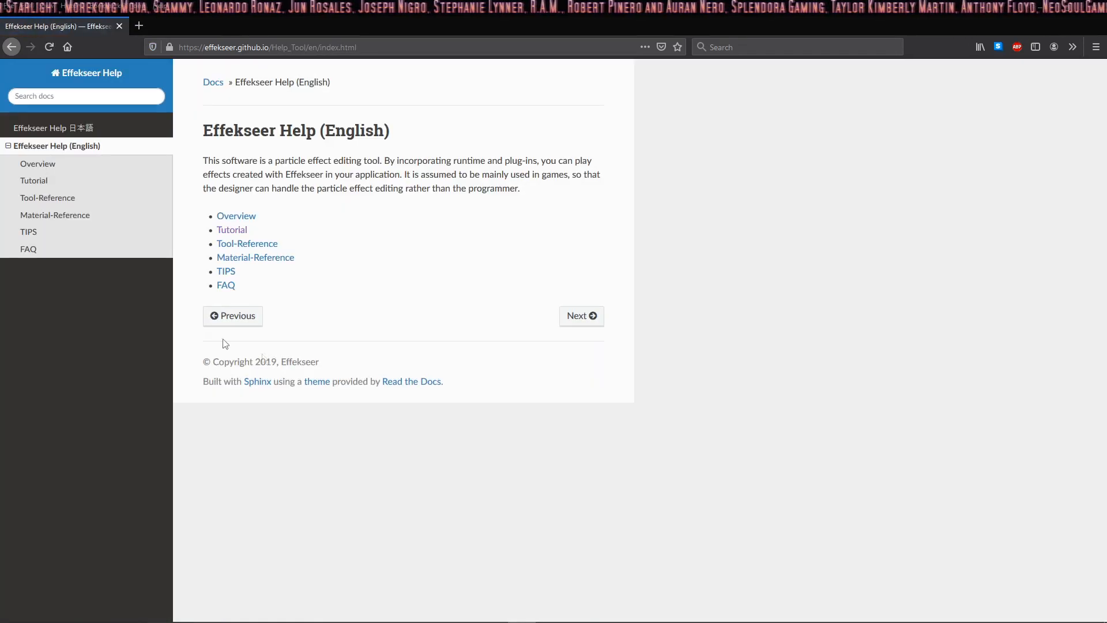
left_click(232, 230)
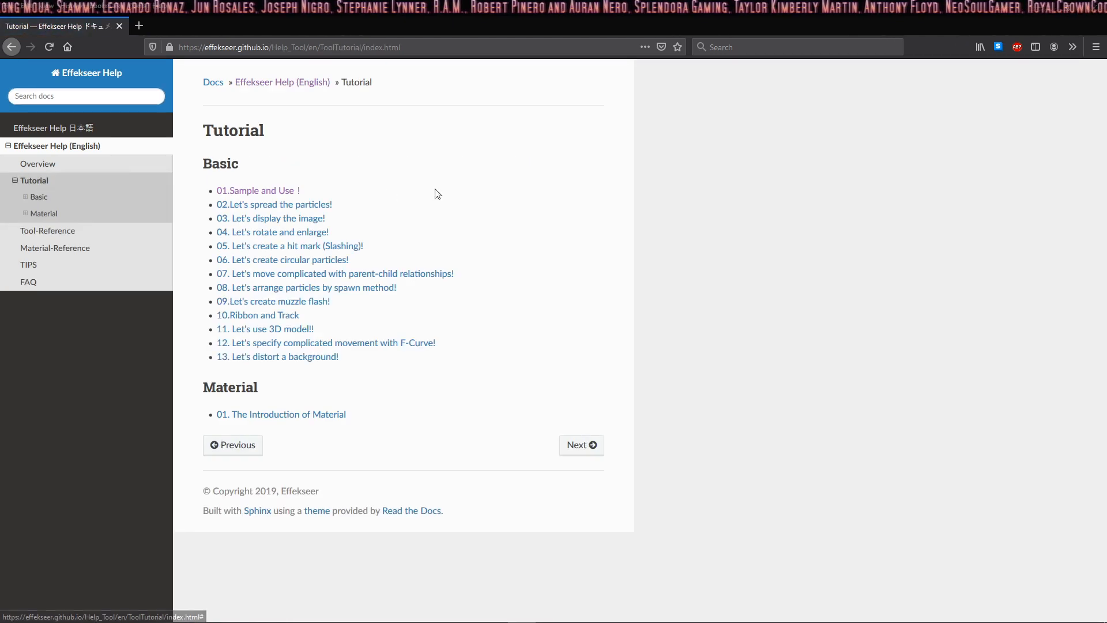
mouse_move(254, 196)
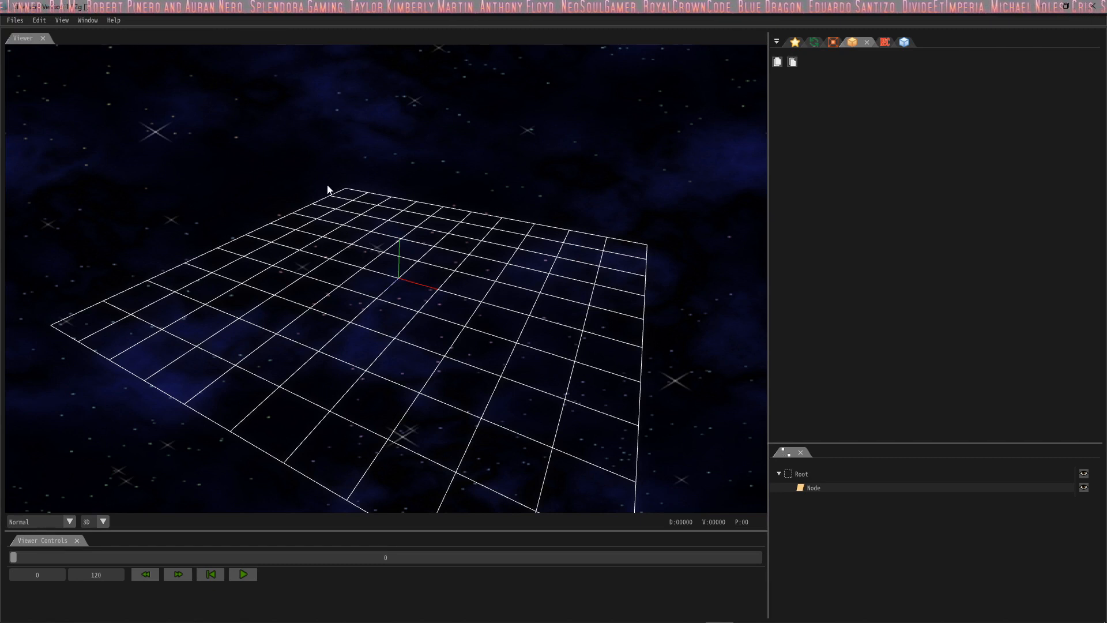
mouse_move(950, 221)
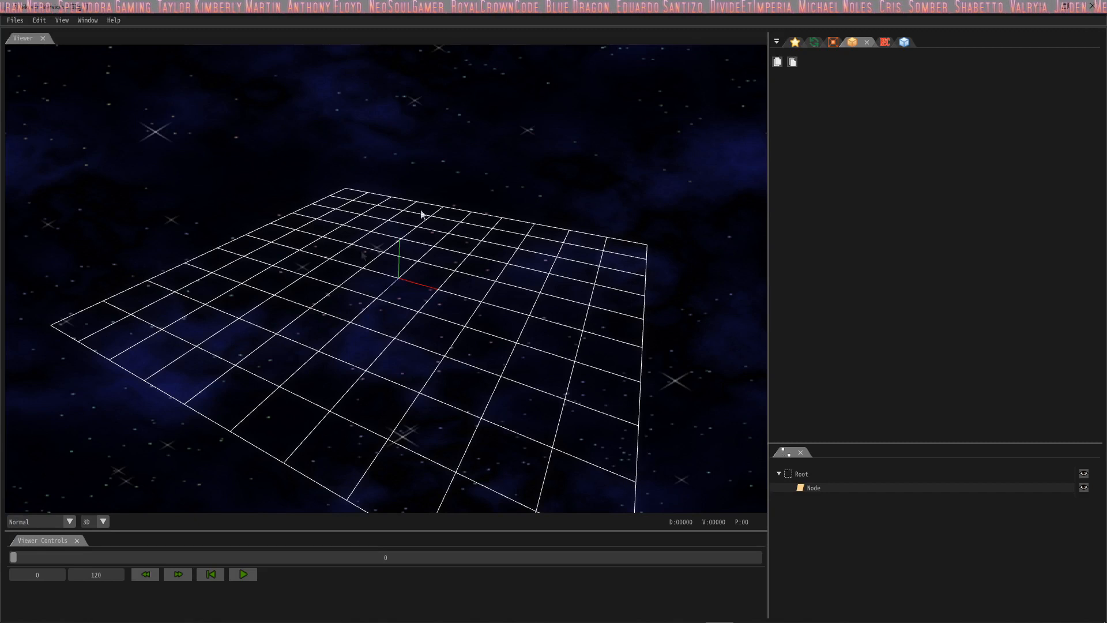
mouse_move(406, 289)
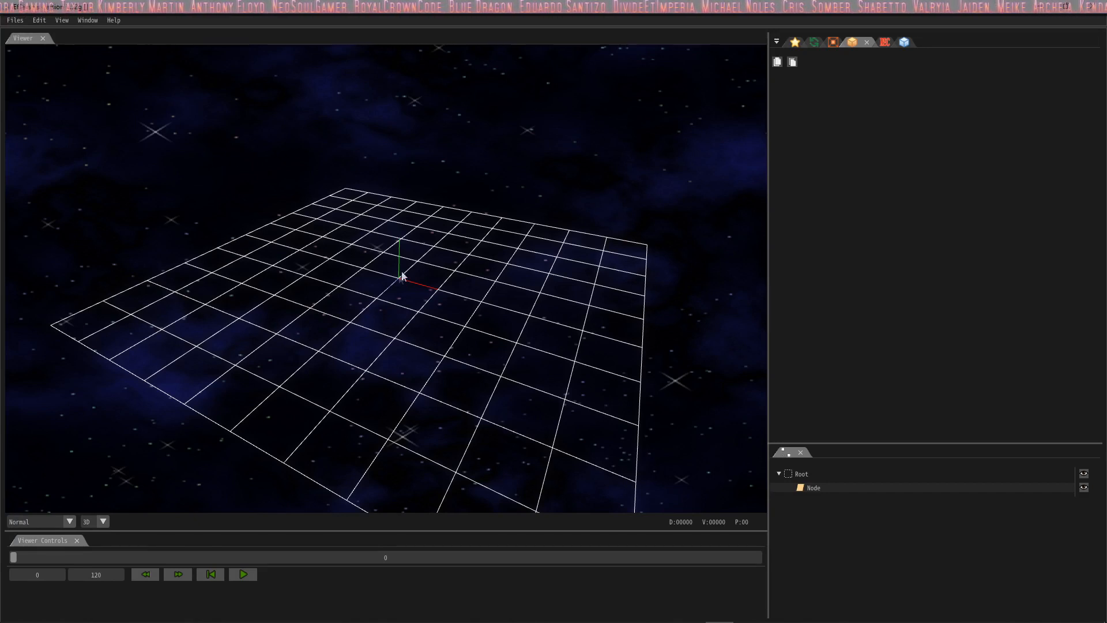
- Play and pause the default Node effect preview, then show its Render Settings
left_click(243, 574)
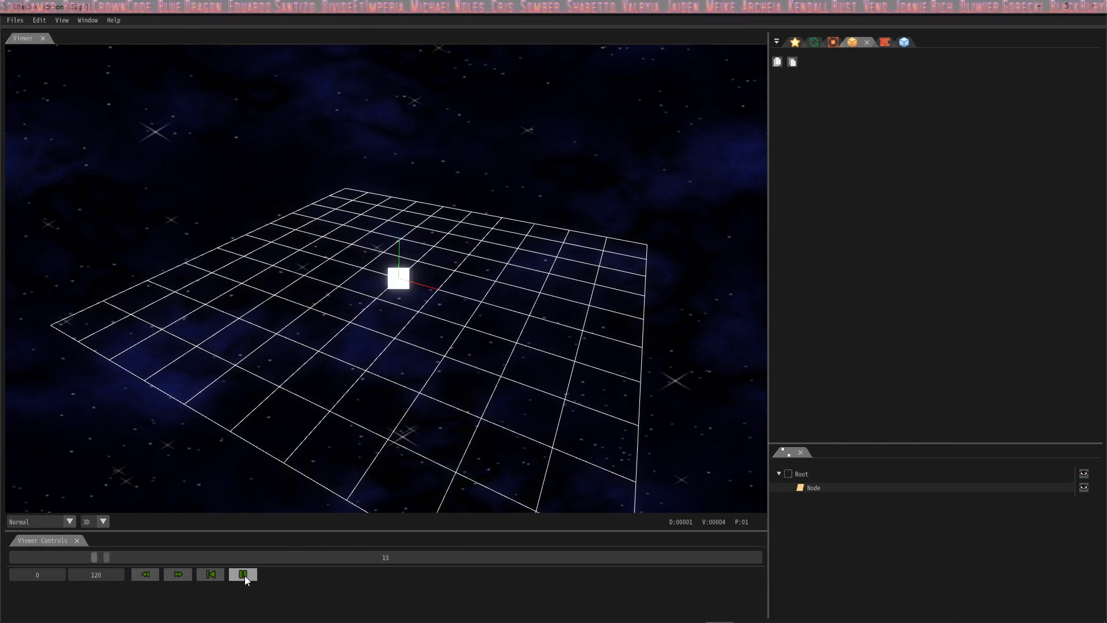
left_click(244, 574)
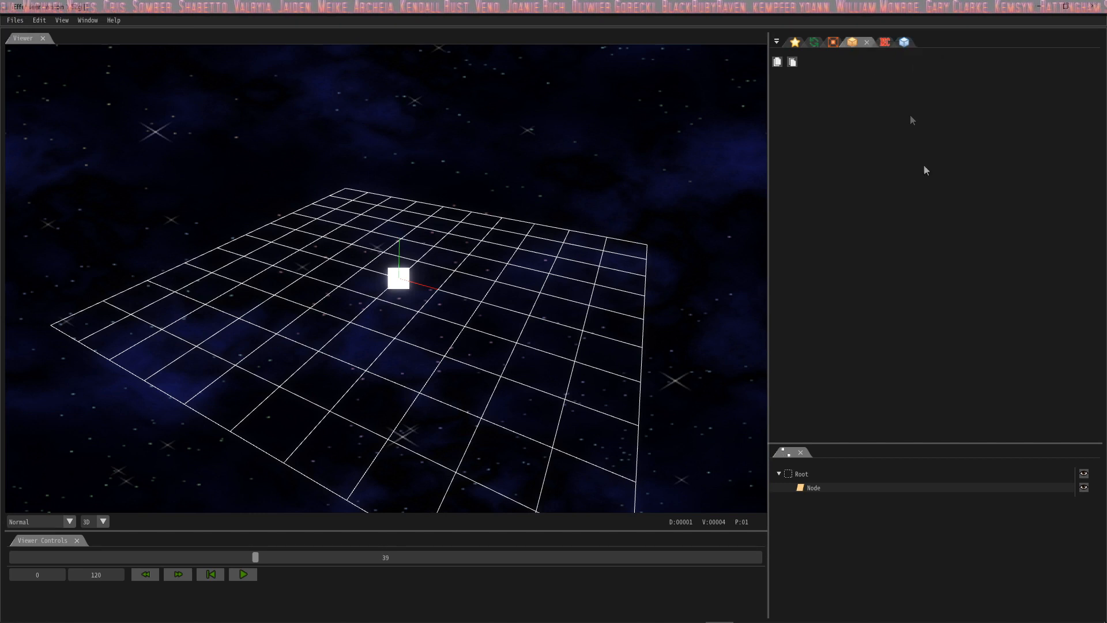
left_click(813, 488)
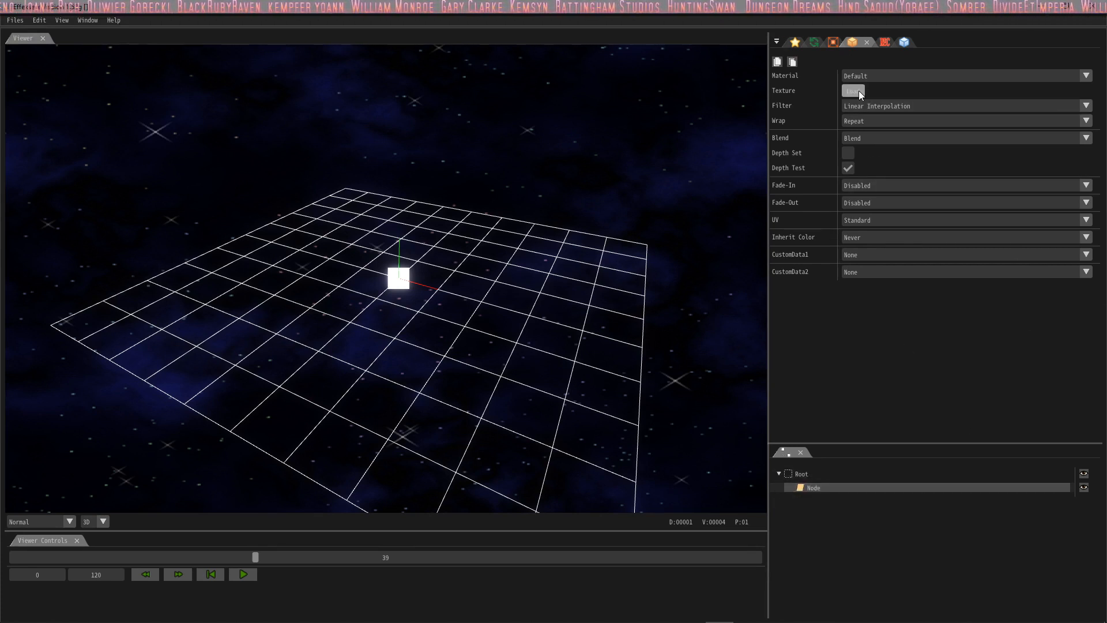
- Load Line01.png from the sample Texture folder as the node's texture
left_click(853, 91)
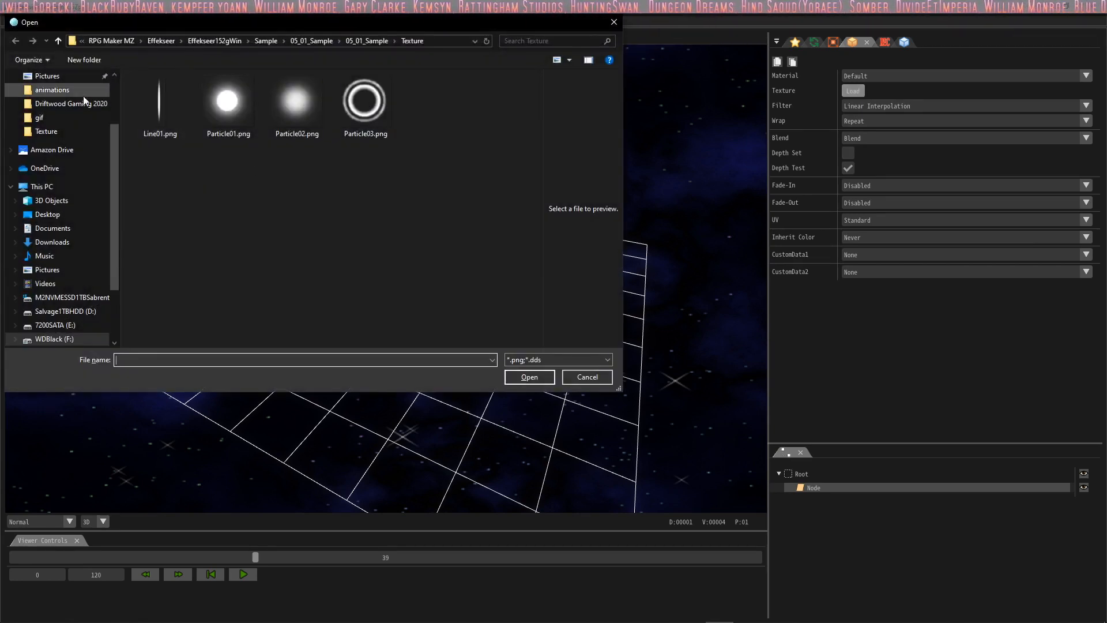
left_click(160, 102)
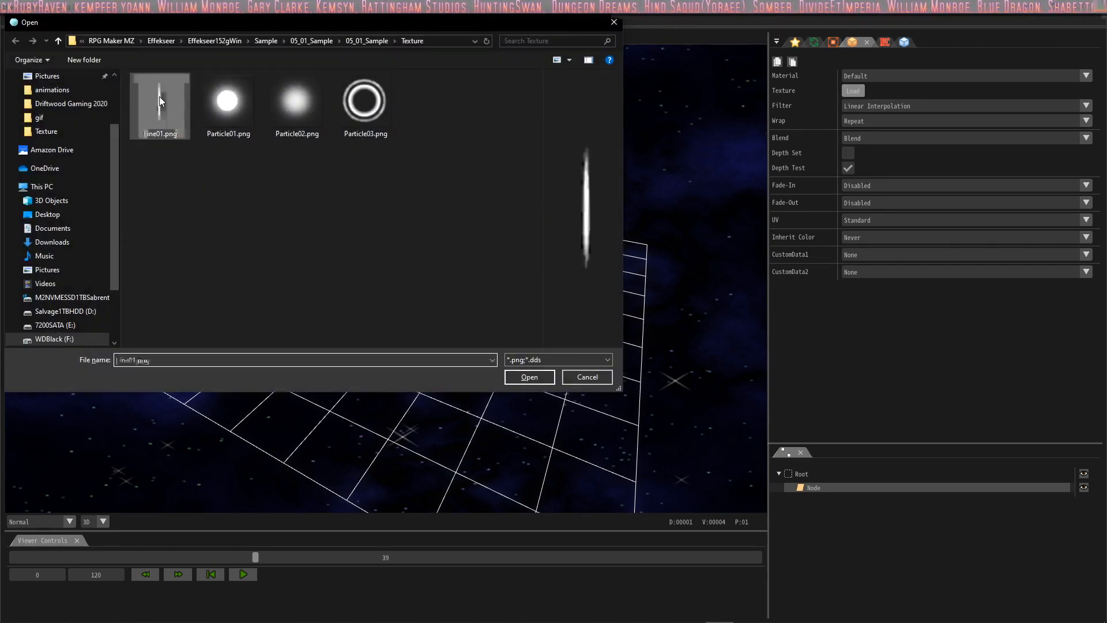
left_click(529, 376)
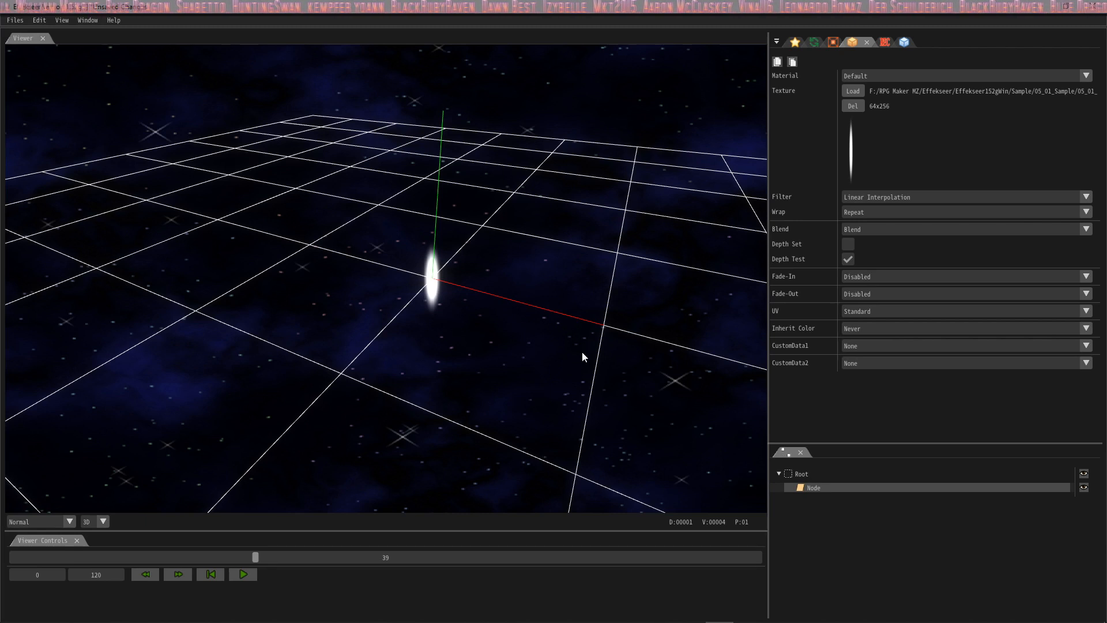
mouse_move(884, 44)
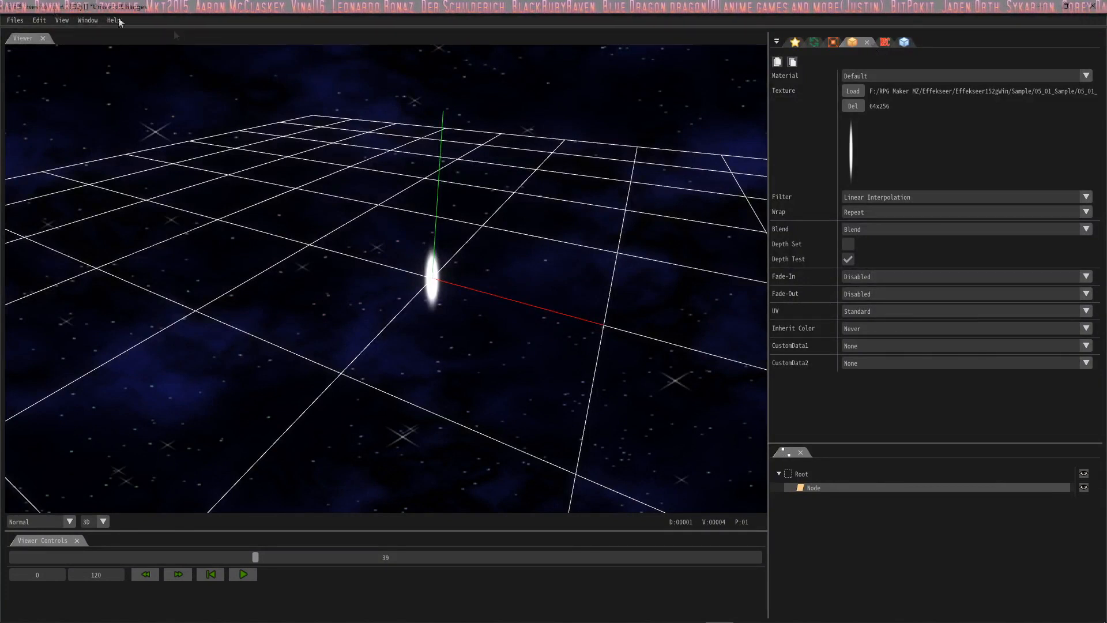
- Add a Local Force Field panel from the panel list and show the Recorder settings
left_click(87, 21)
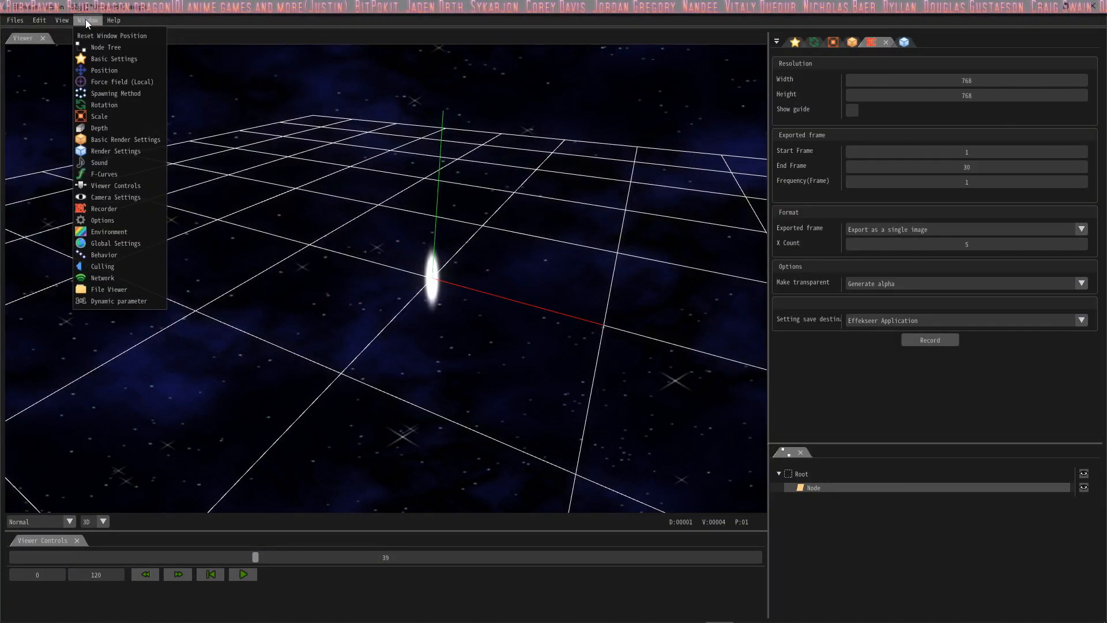
mouse_move(118, 93)
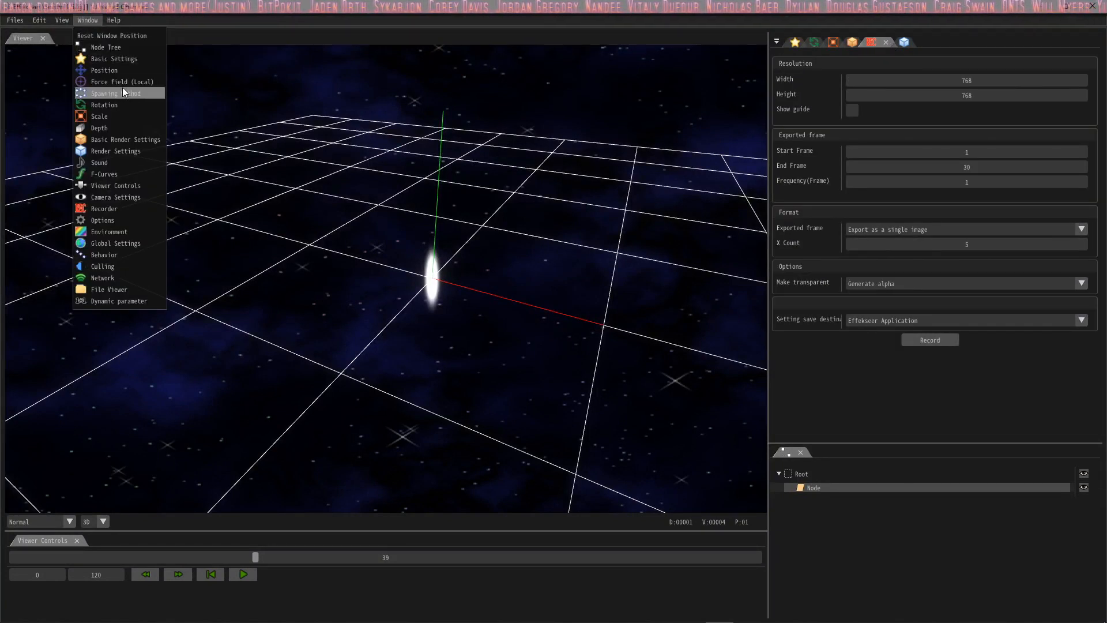
mouse_move(113, 81)
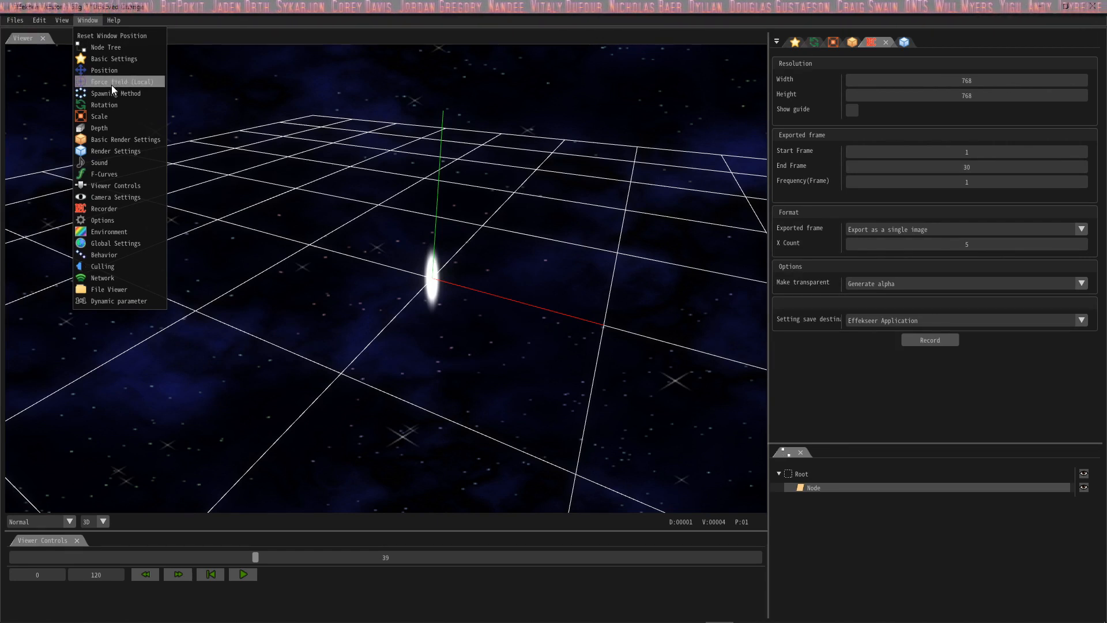
left_click(114, 81)
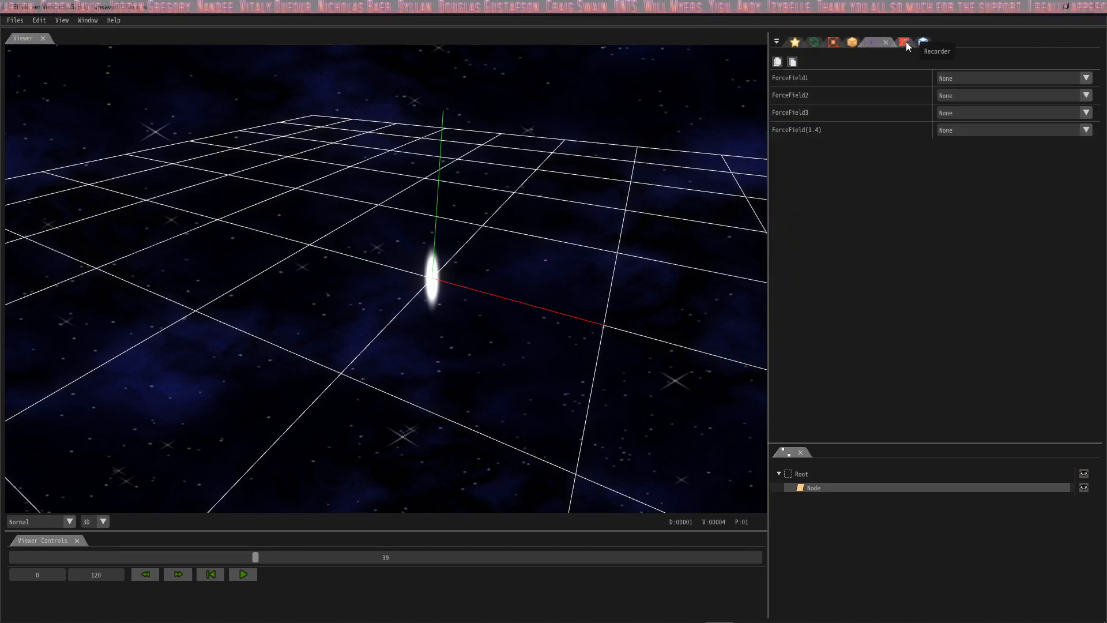
left_click(902, 43)
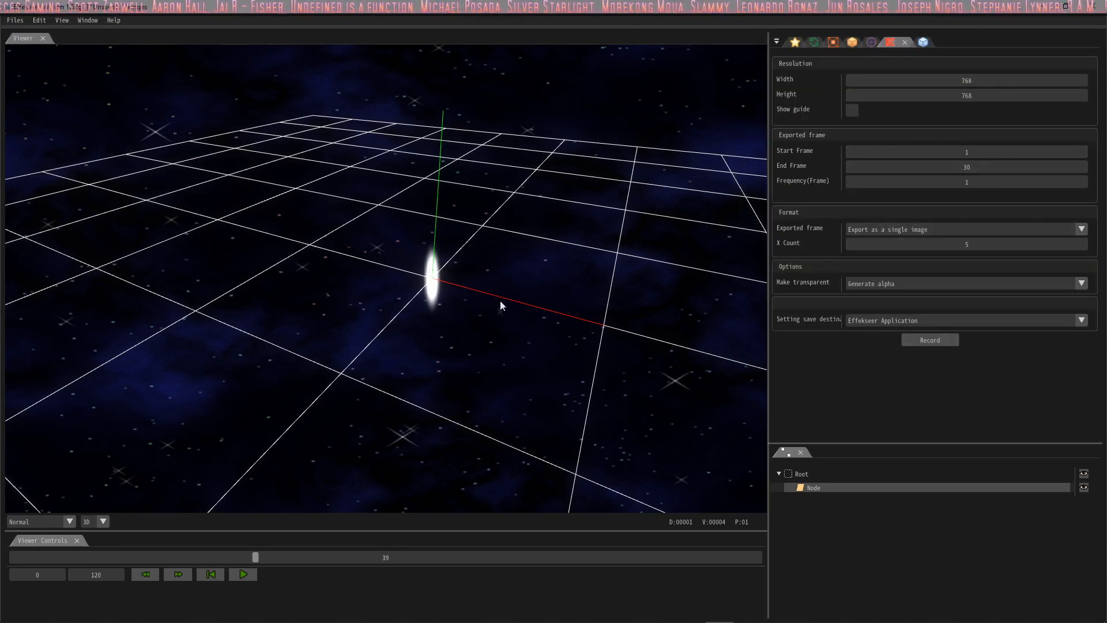
mouse_move(557, 266)
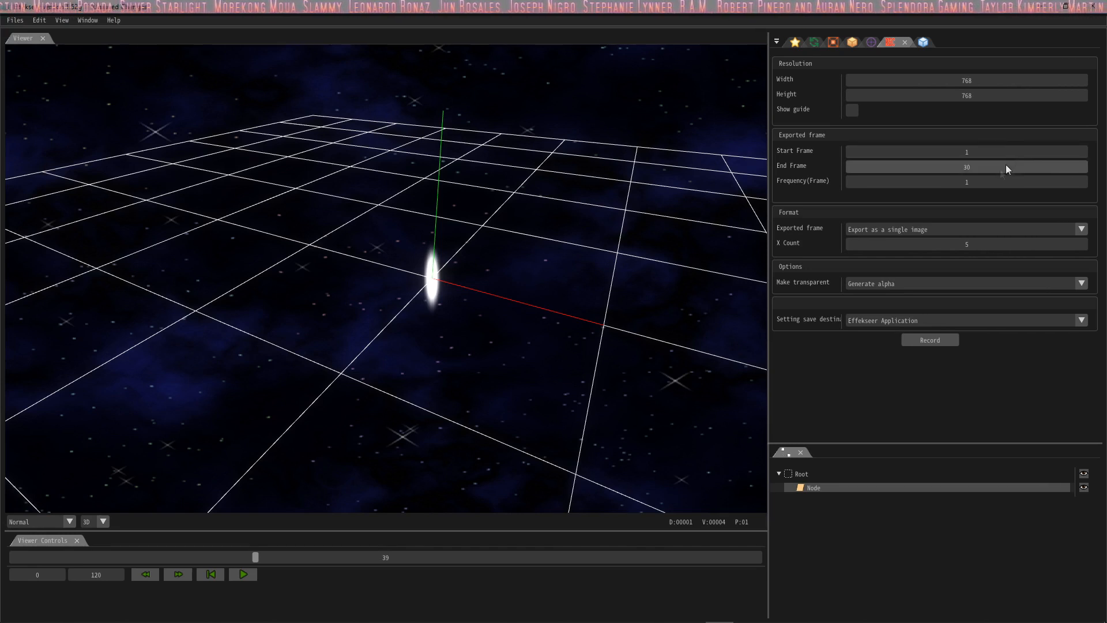
mouse_move(974, 170)
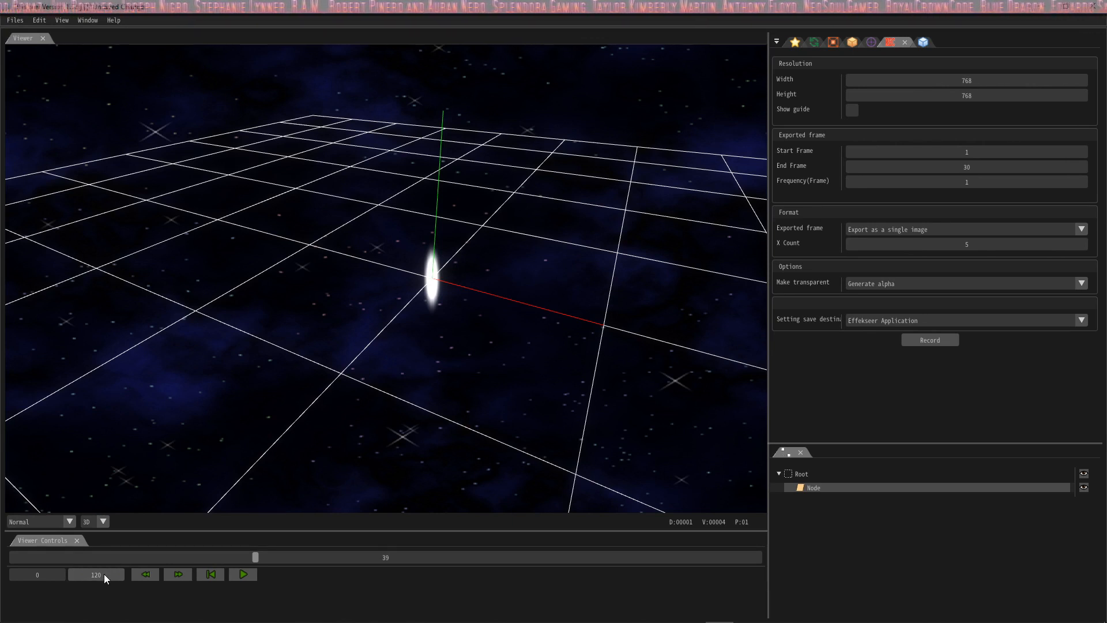
- Change the preview end frame from 120 to 30, then play and pause the effect
left_click(96, 574)
type("30")
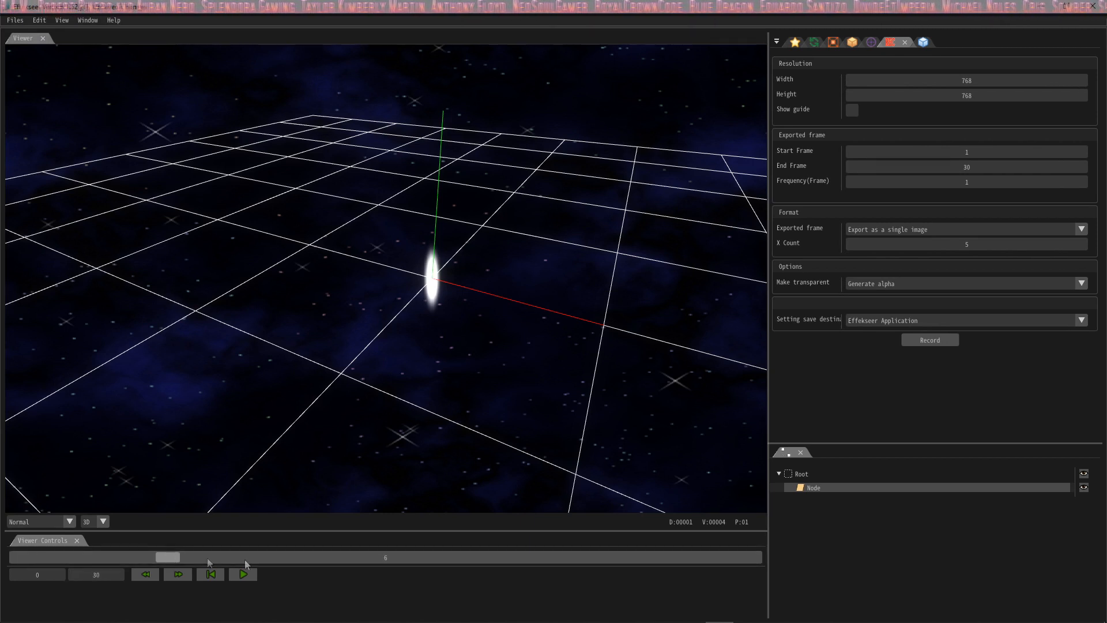
left_click(243, 574)
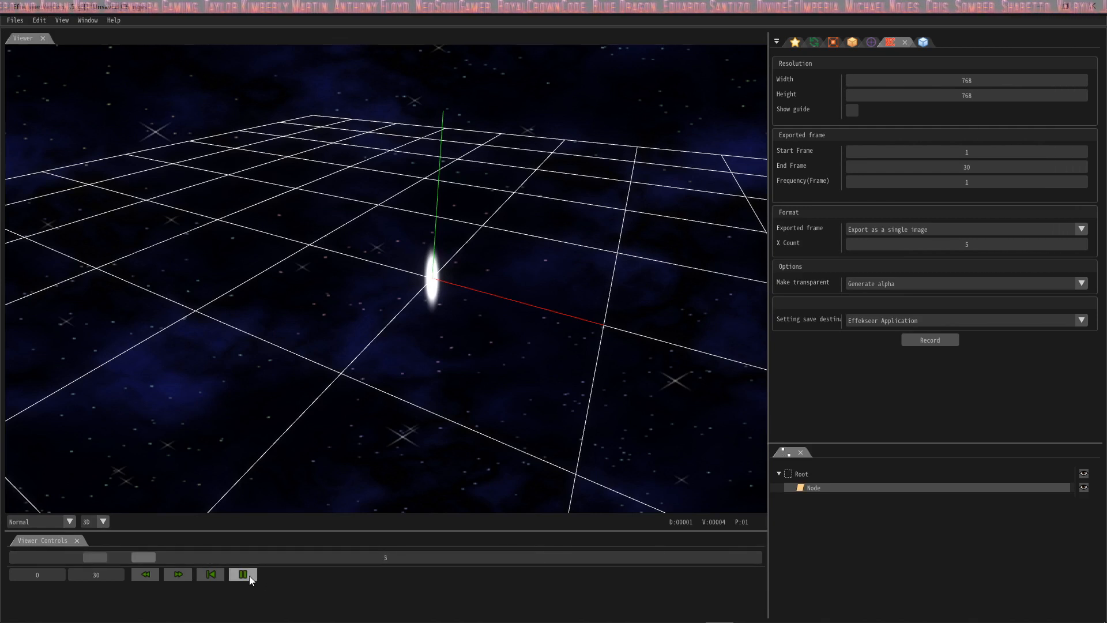
left_click(243, 574)
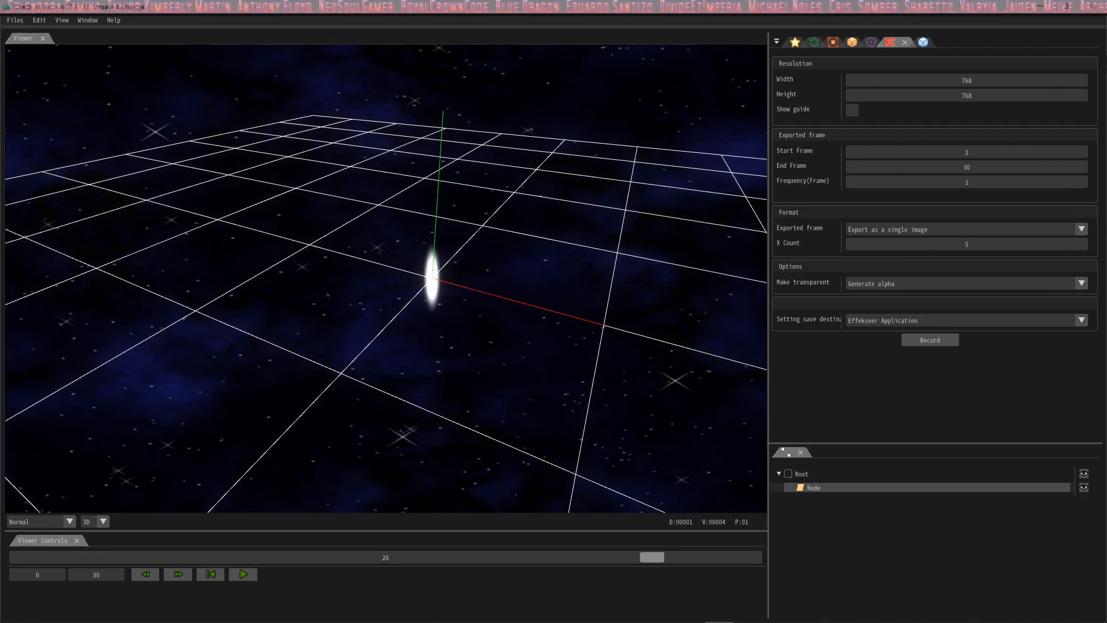
mouse_move(945, 170)
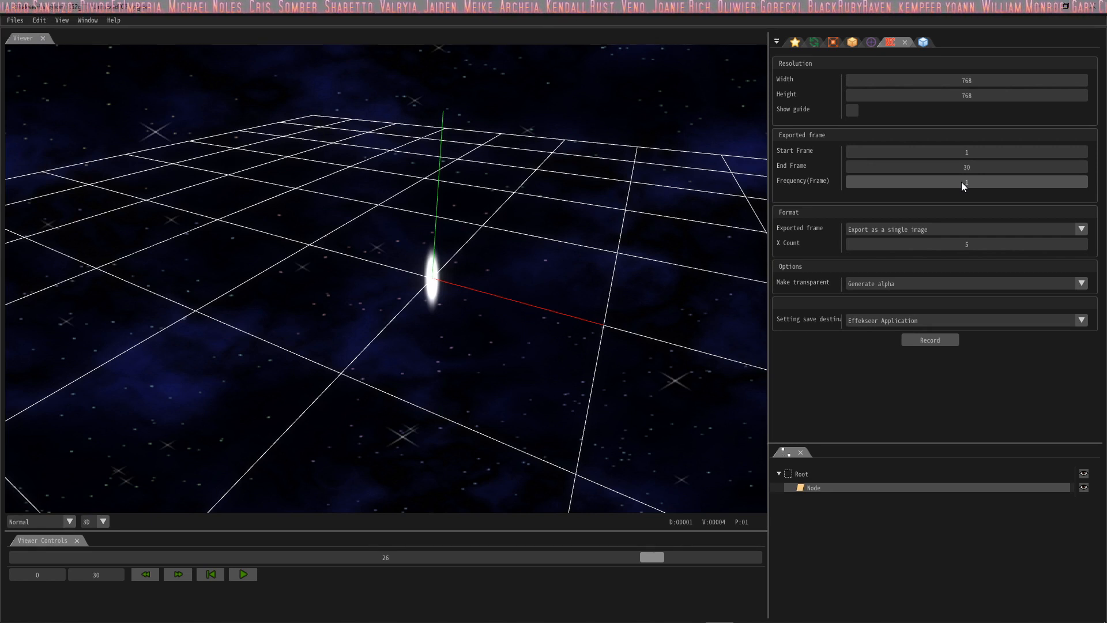
- Set capture frequency to 2, export as a GIF animation, and set transparency to None
left_click(966, 181)
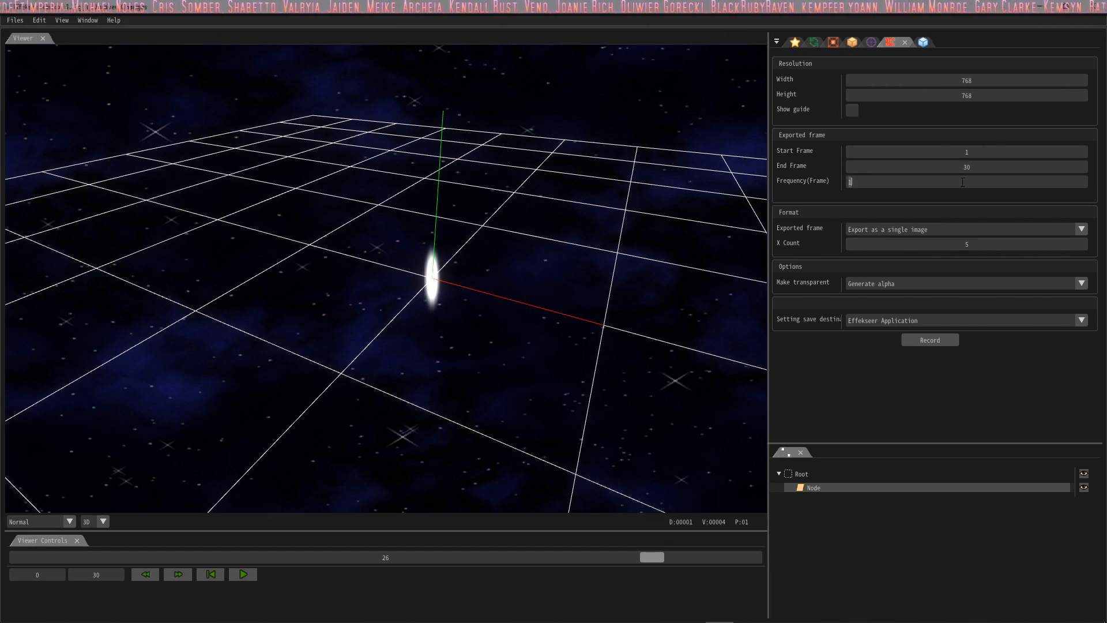
type("2")
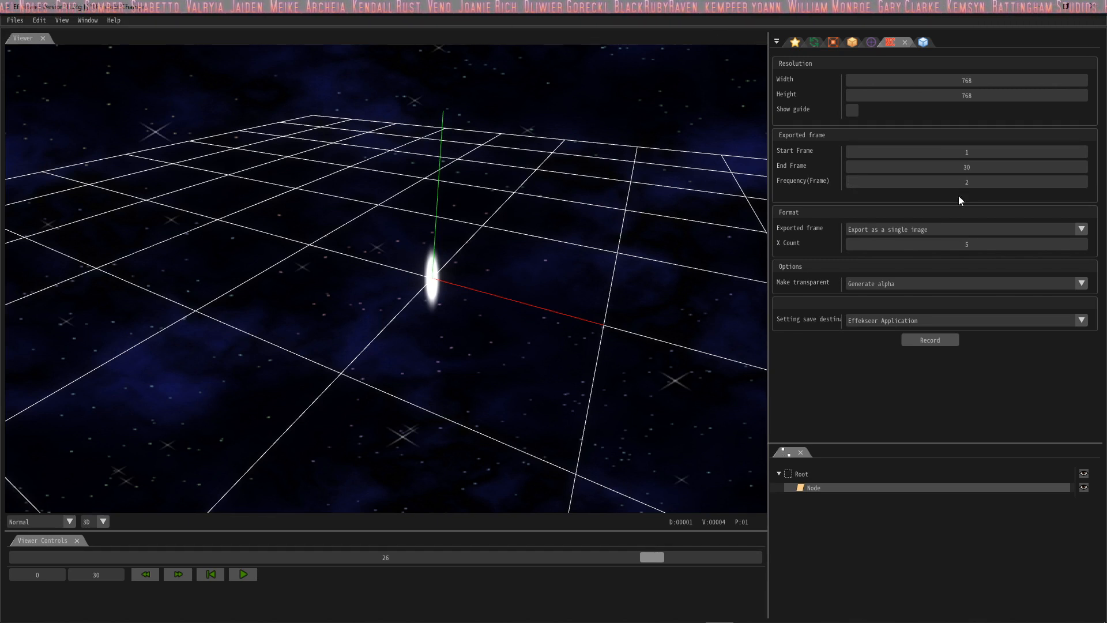
left_click(966, 181)
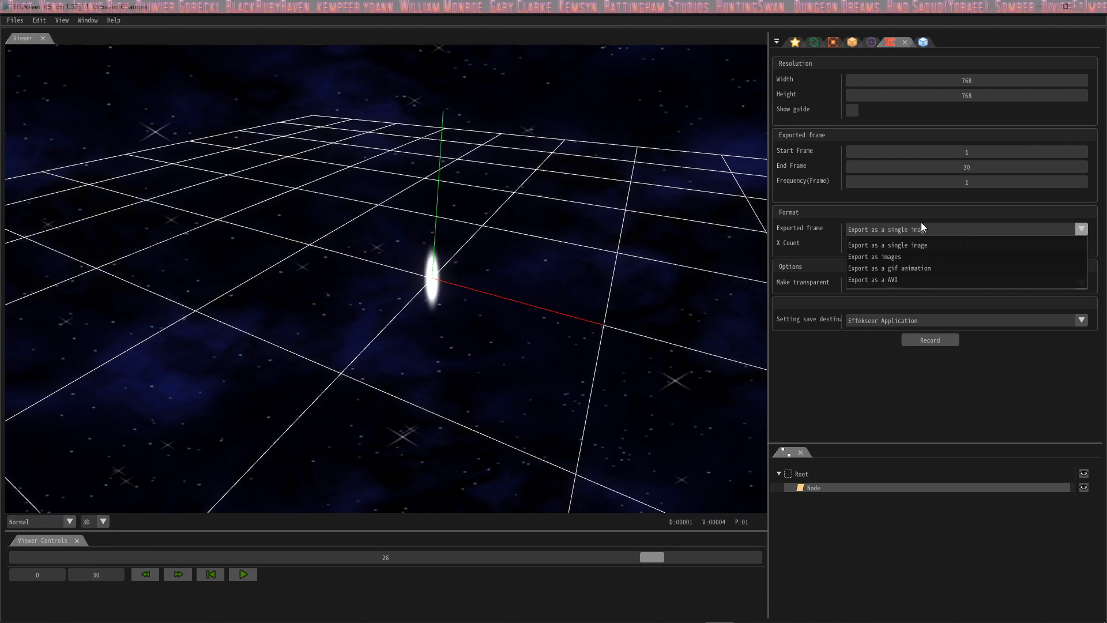
mouse_move(918, 229)
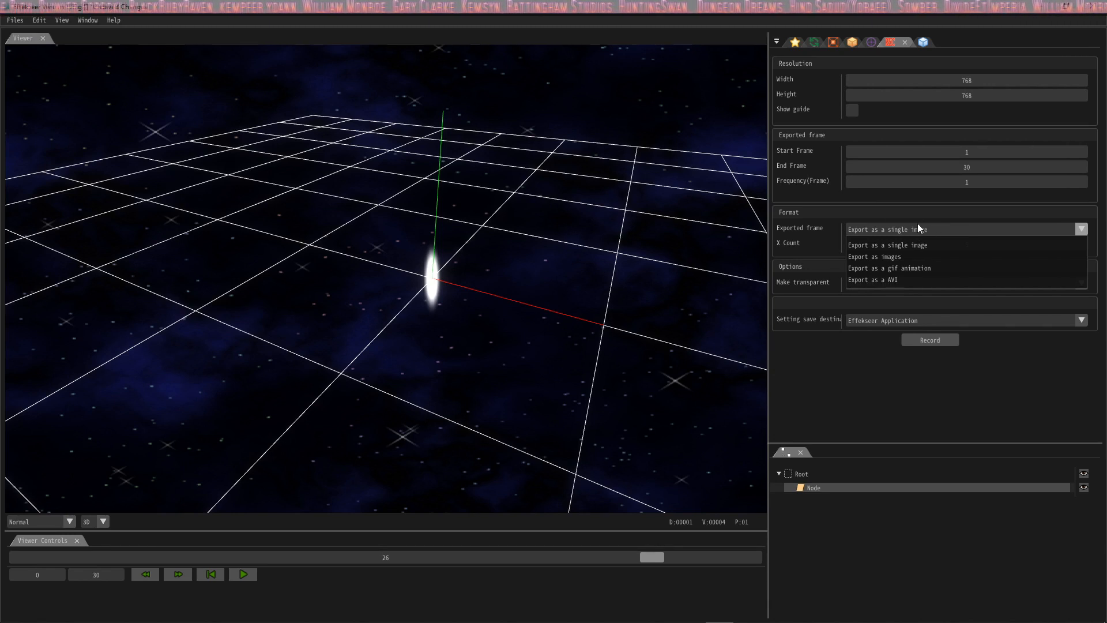
mouse_move(915, 275)
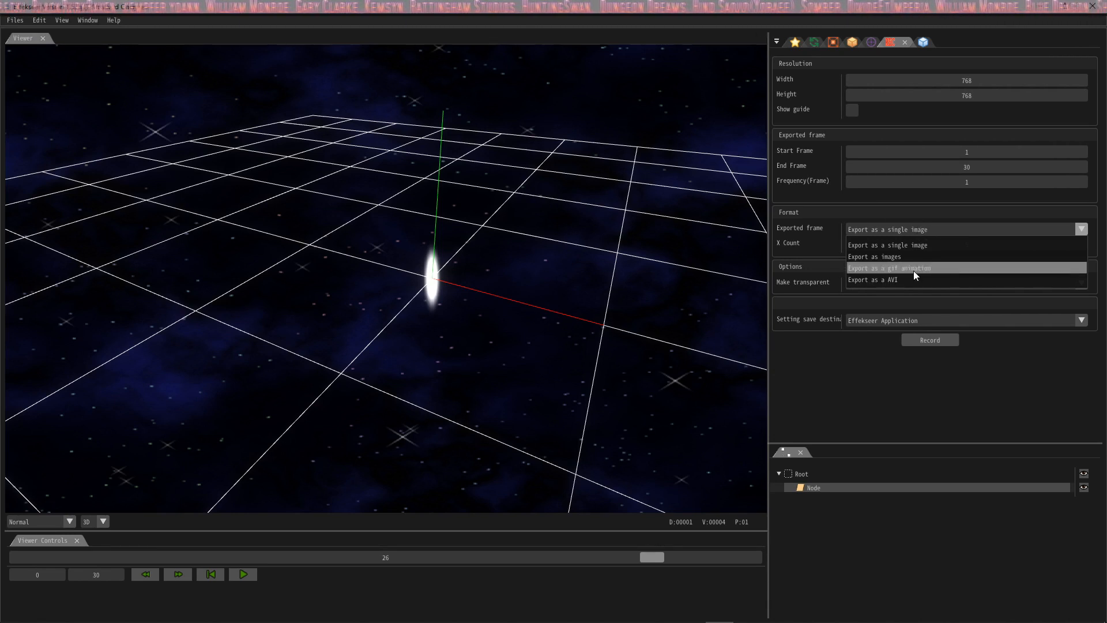
left_click(889, 267)
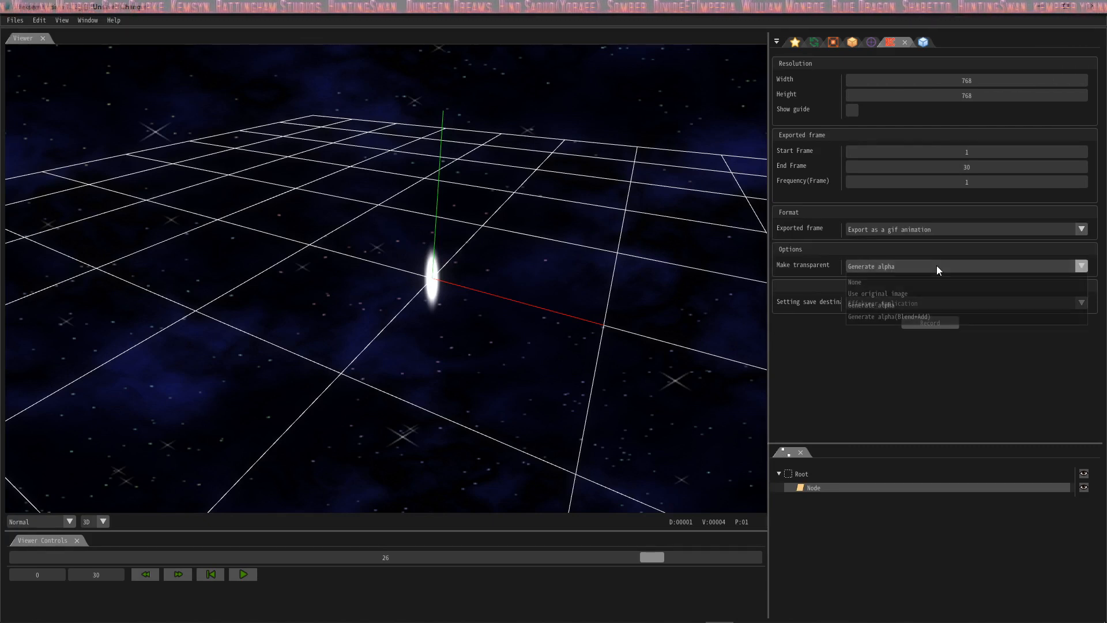
left_click(854, 281)
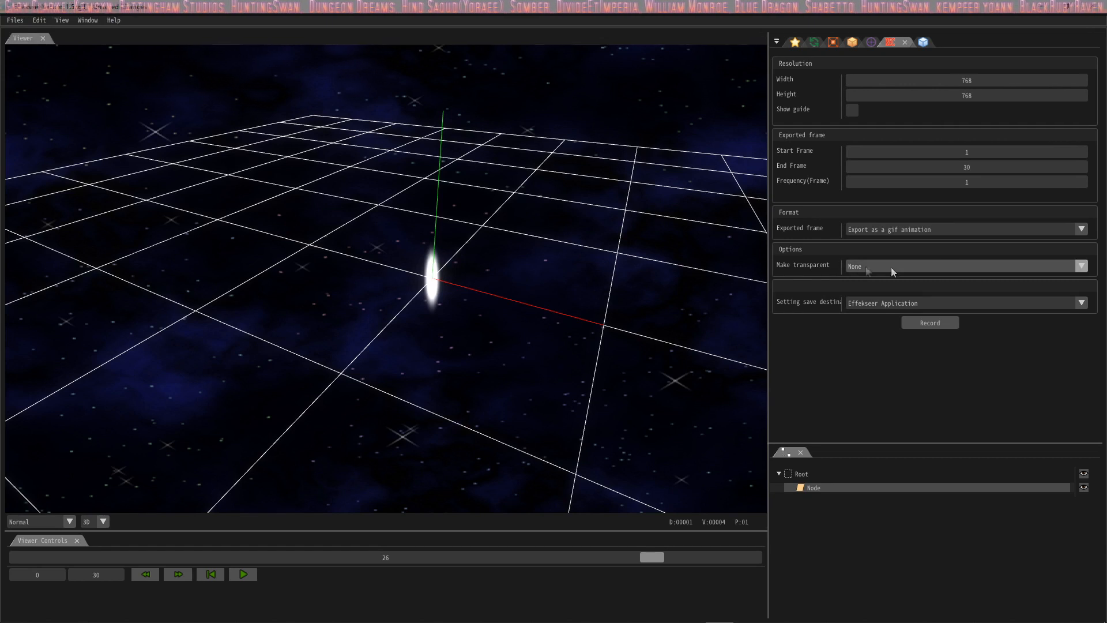
left_click(966, 266)
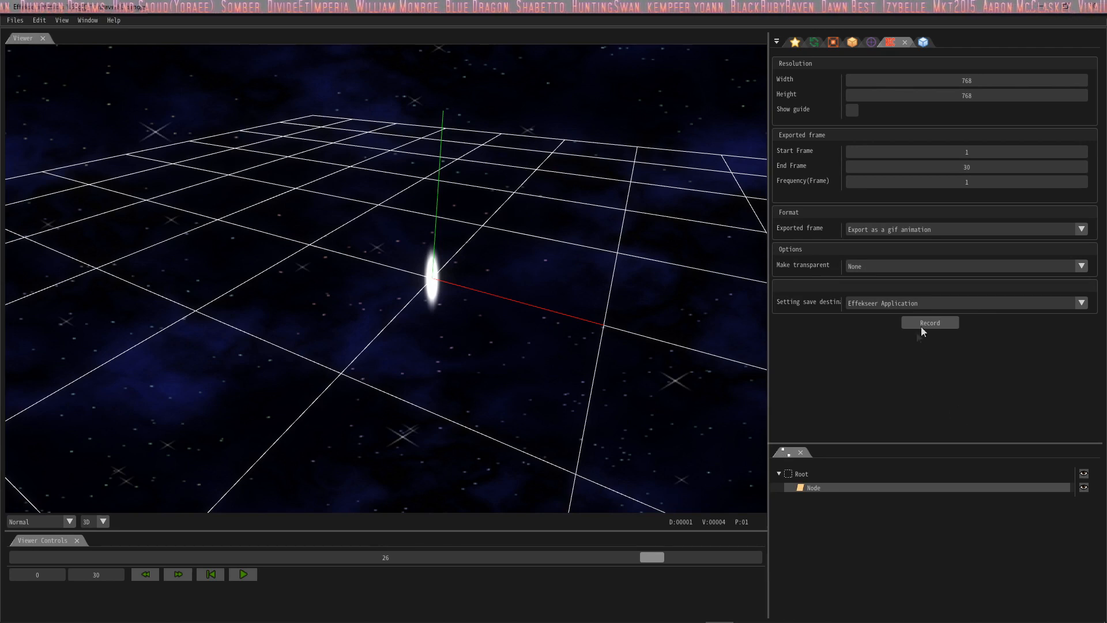
- Start recording and enter 'awesomeAnm' as the GIF file name
left_click(930, 323)
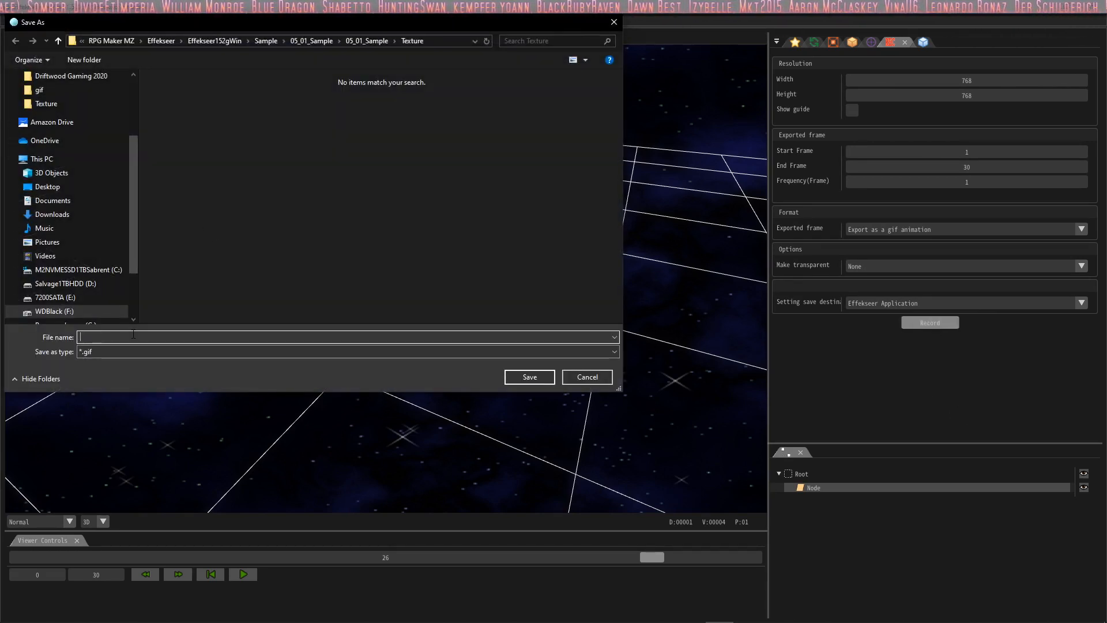
type("awes")
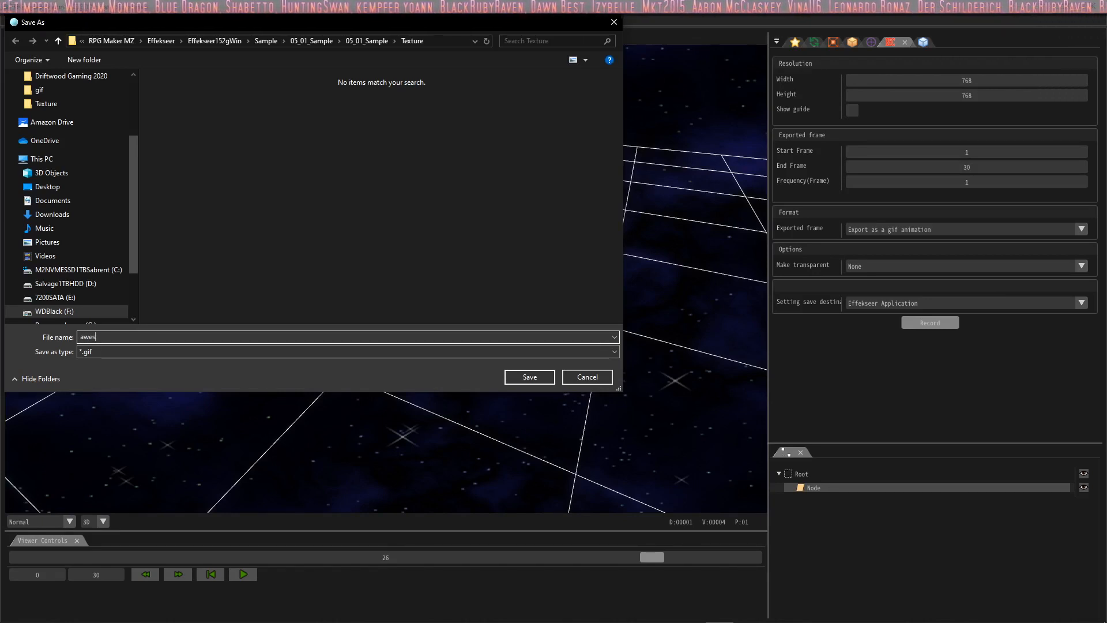
type("omeAnm")
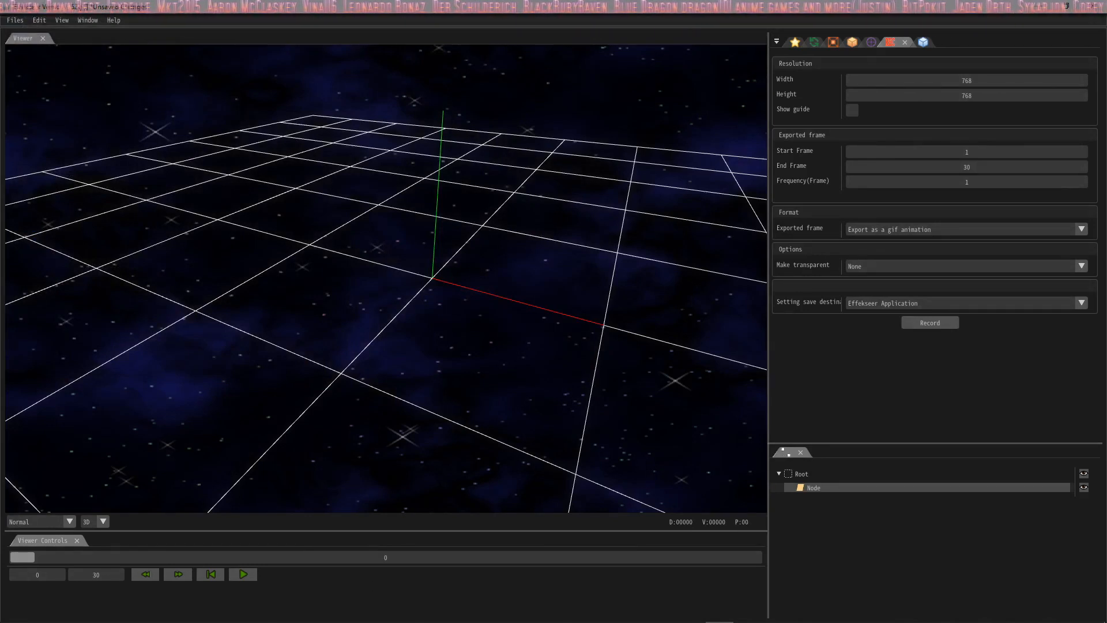
mouse_move(387, 391)
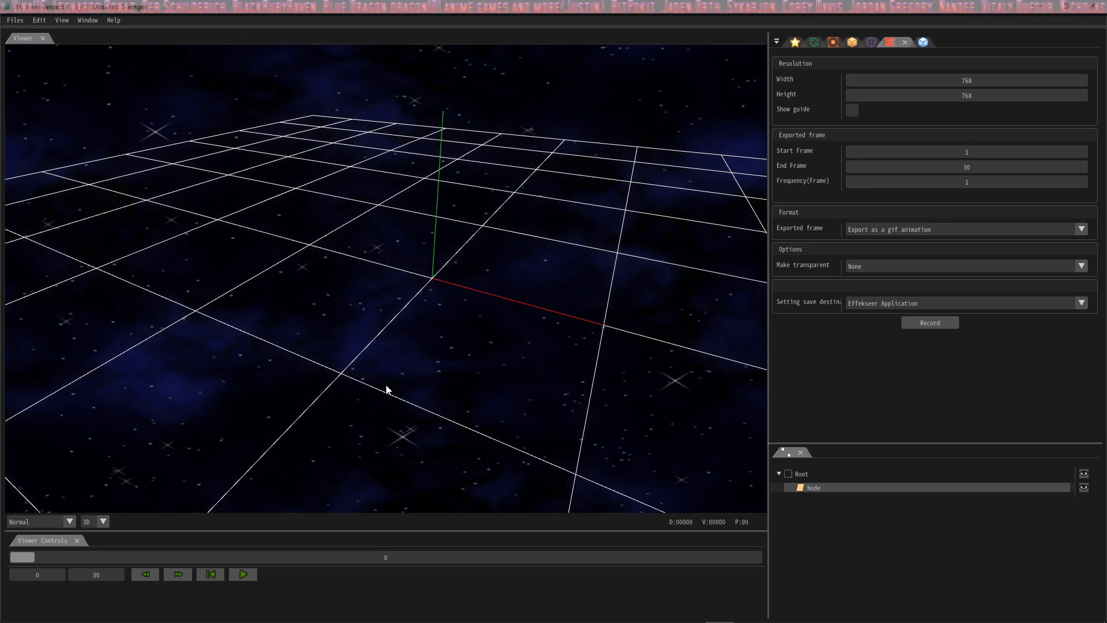
mouse_move(904, 373)
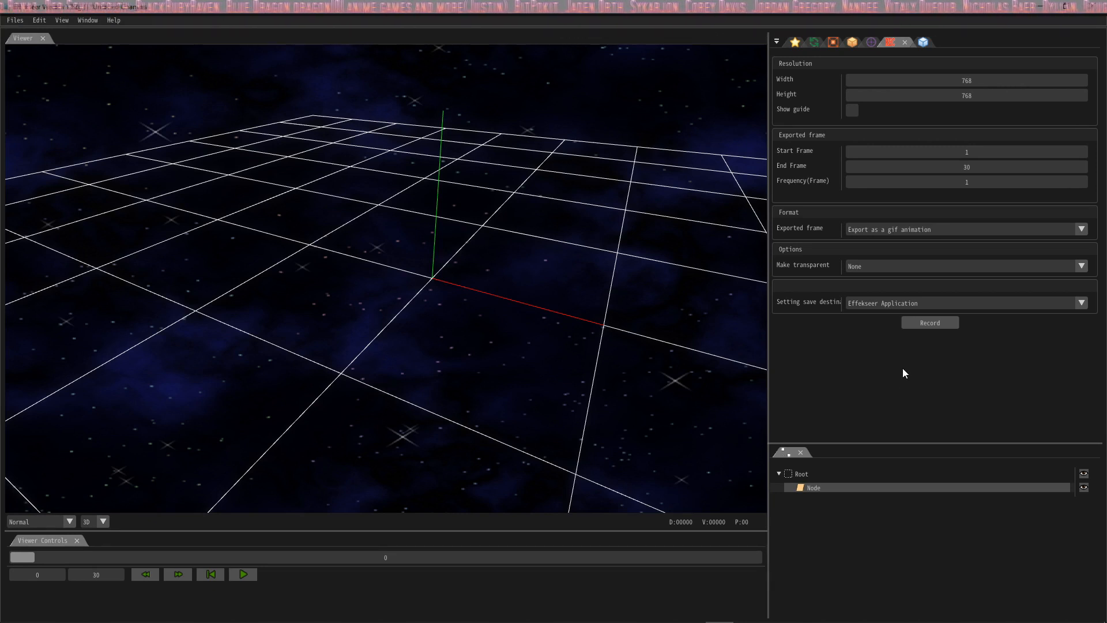